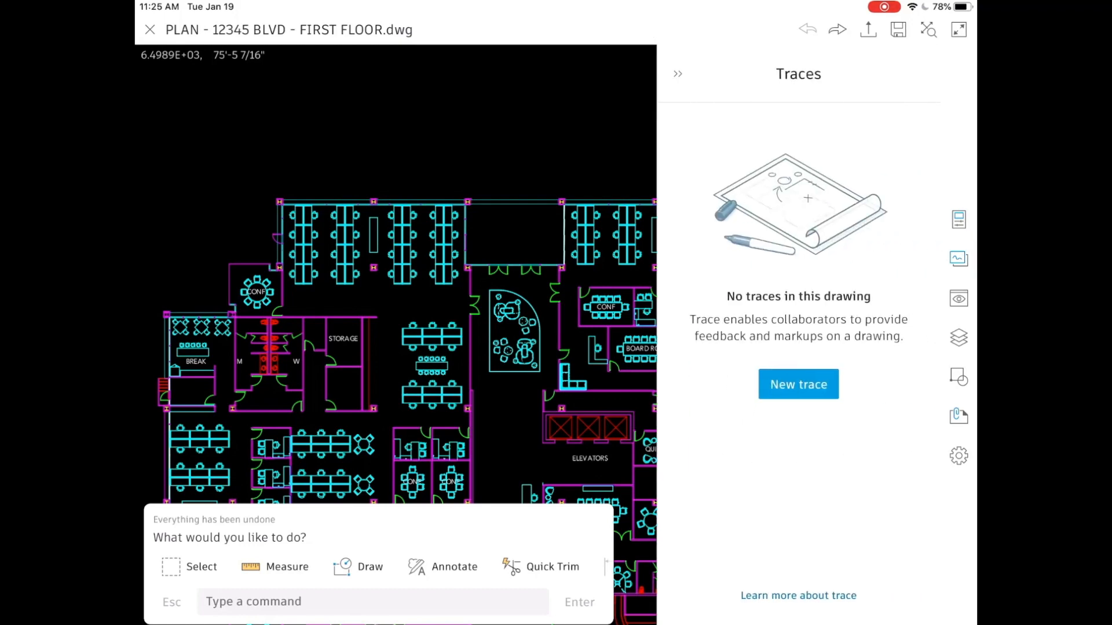
# Open PLAN - 12345 BLVD - FLOOR 1.dwg from Dropbox's Office Park folder in the AutoCAD web app
pyautogui.click(797, 383)
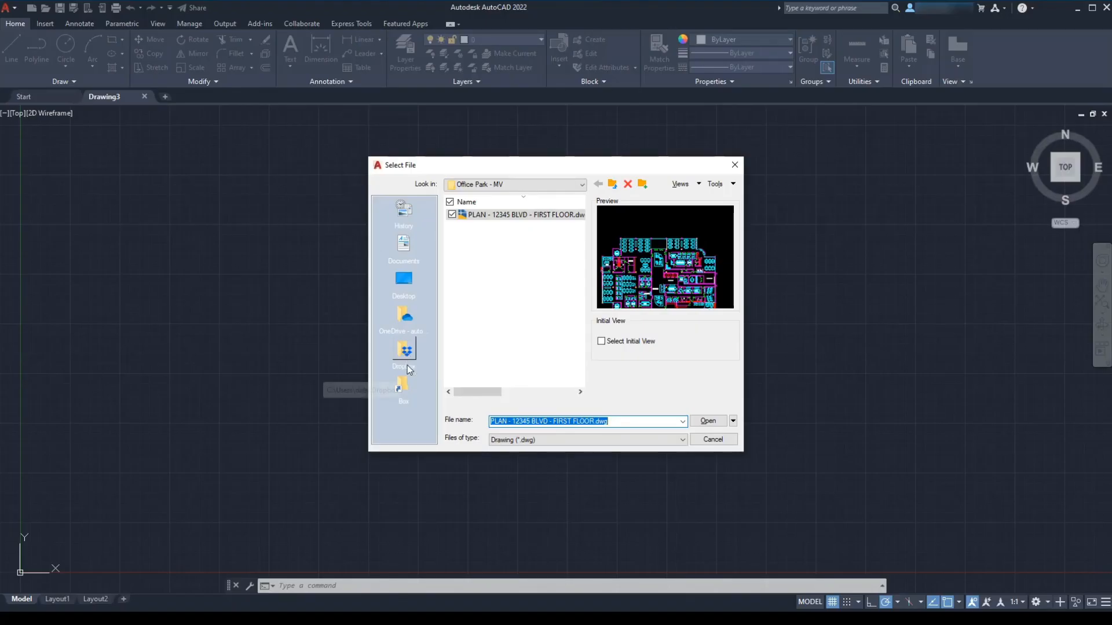
pyautogui.click(707, 420)
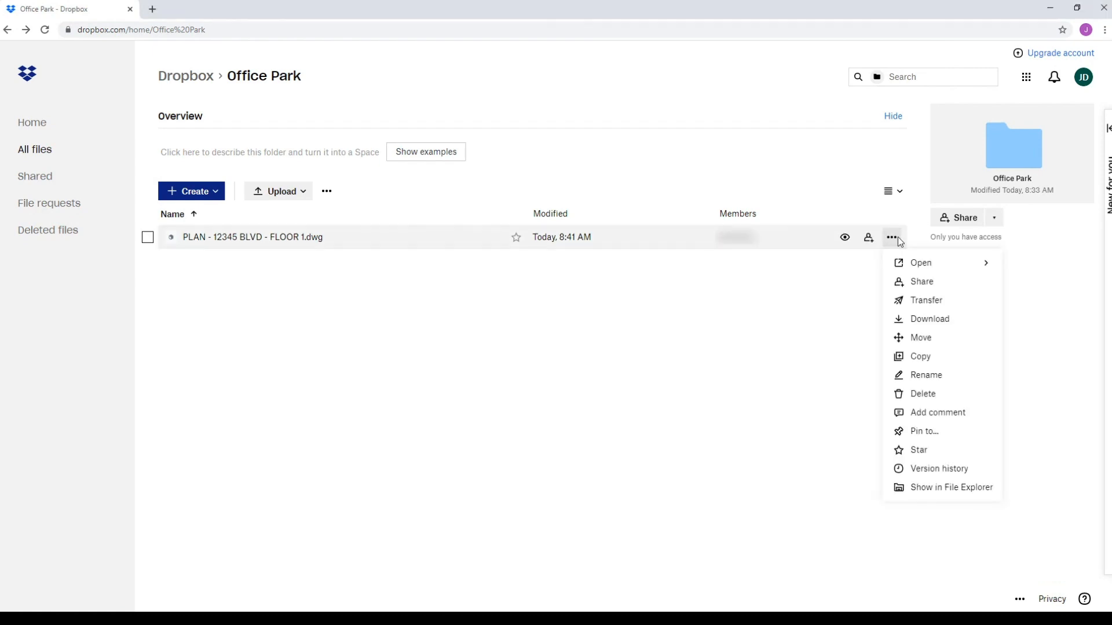
pyautogui.click(920, 262)
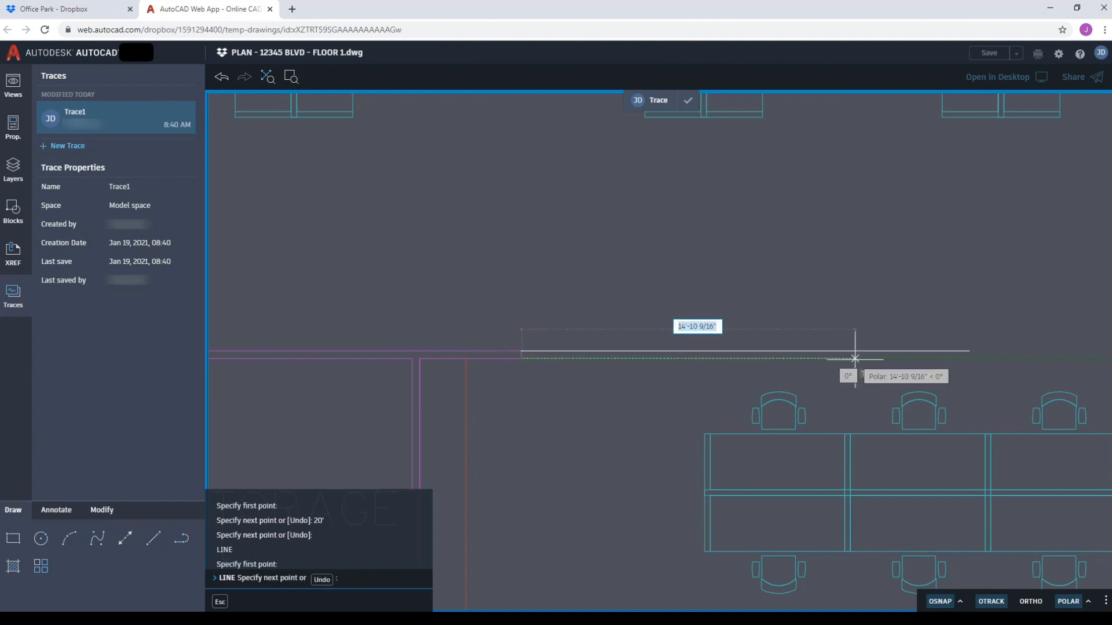
# Add the 'EXTEND 20 FEET' note to Trace1 and confirm it
pyautogui.click(854, 358)
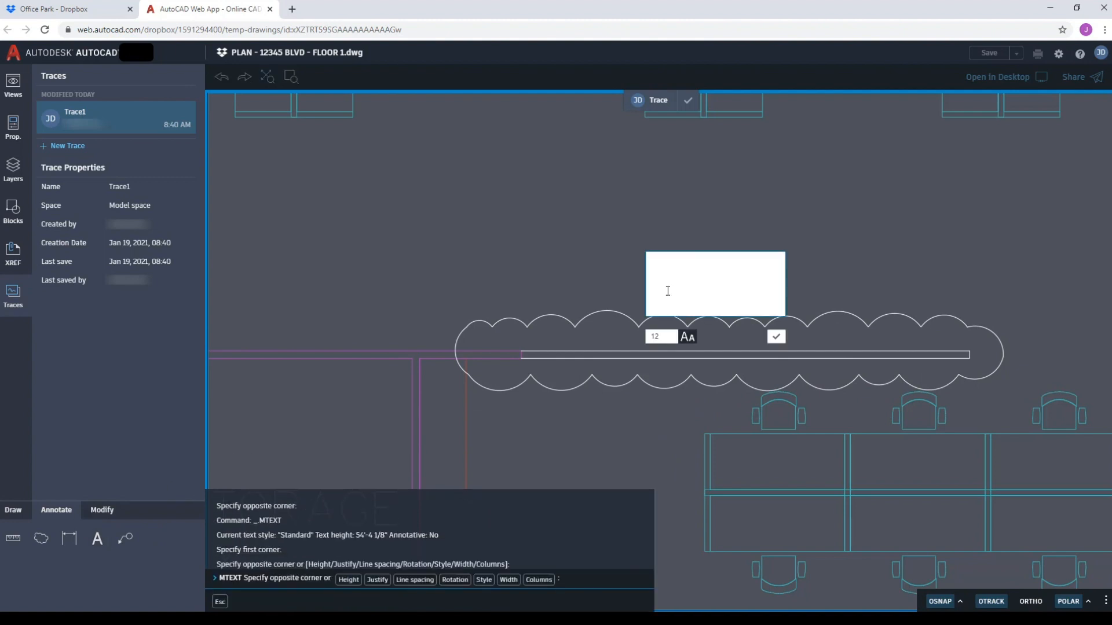
pyautogui.write('EXTEND 20 FEET')
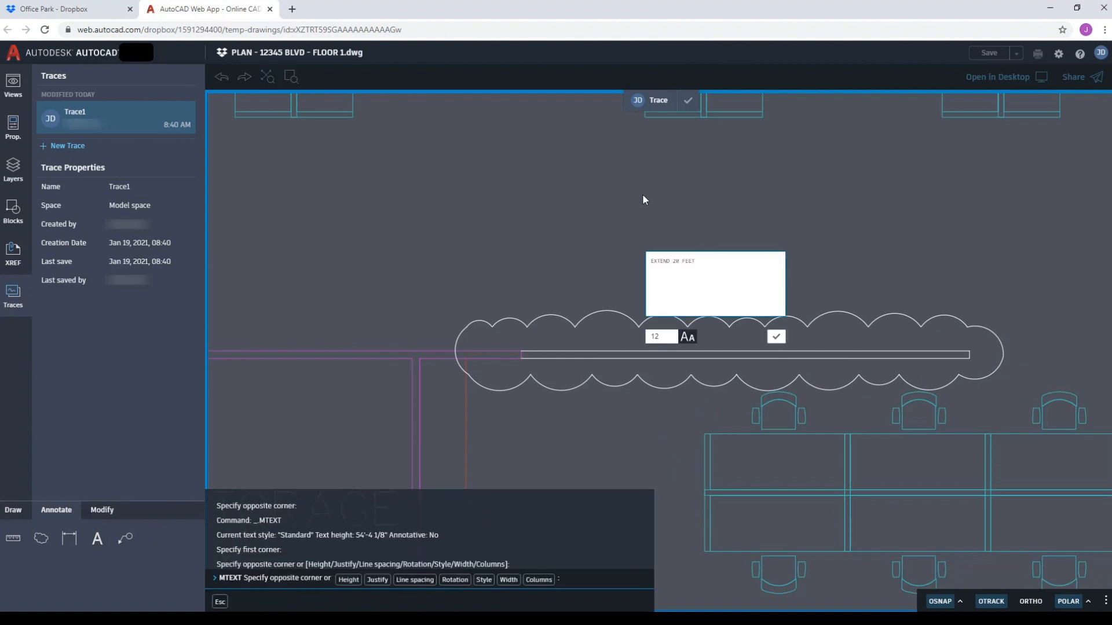
pyautogui.click(687, 99)
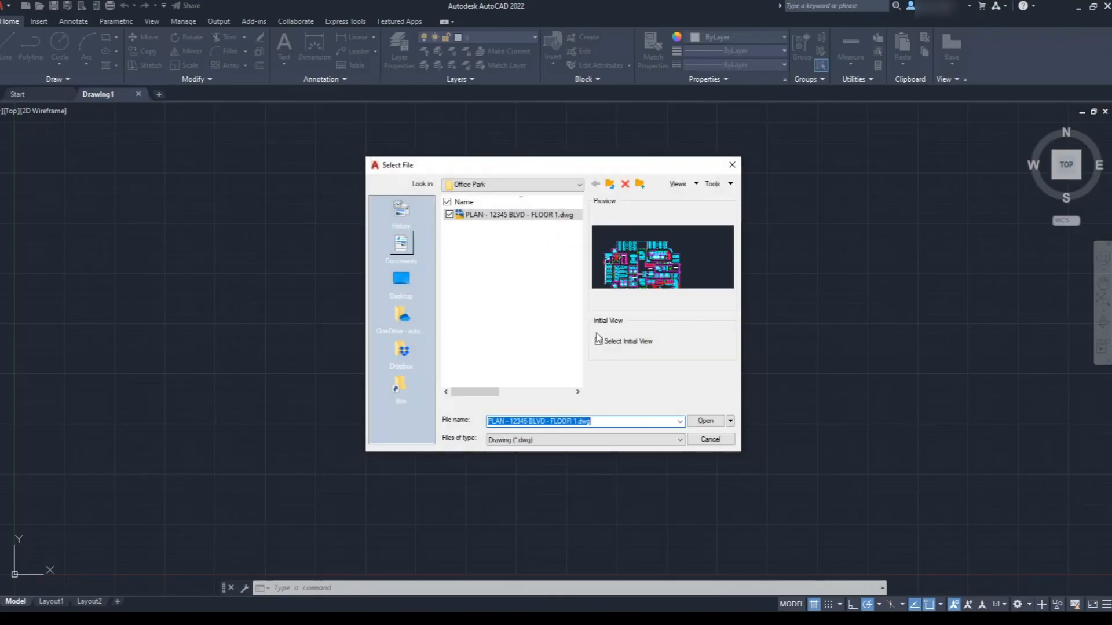
# Open FLOOR 1.dwg, show the Collaborate trace features, and window-select the wall line's end
pyautogui.click(704, 421)
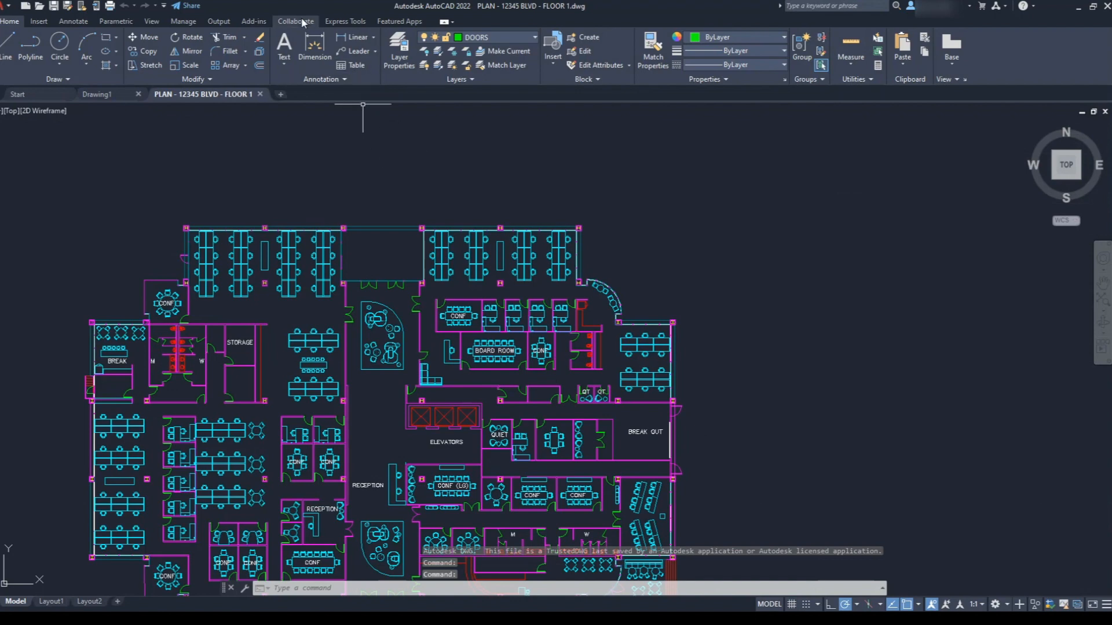
pyautogui.click(114, 50)
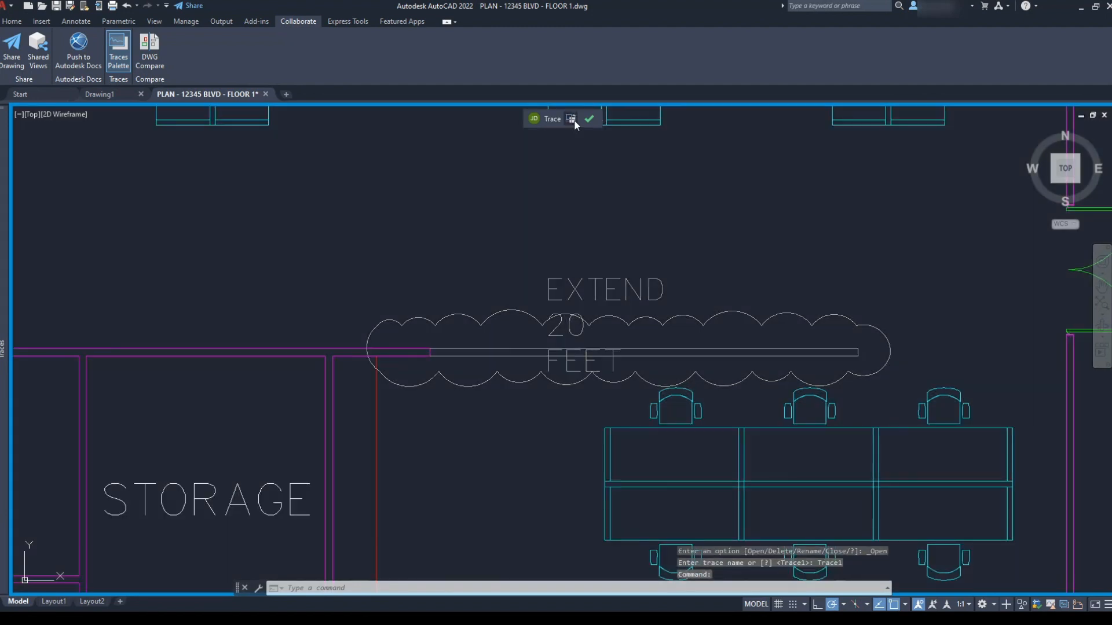
pyautogui.click(454, 361)
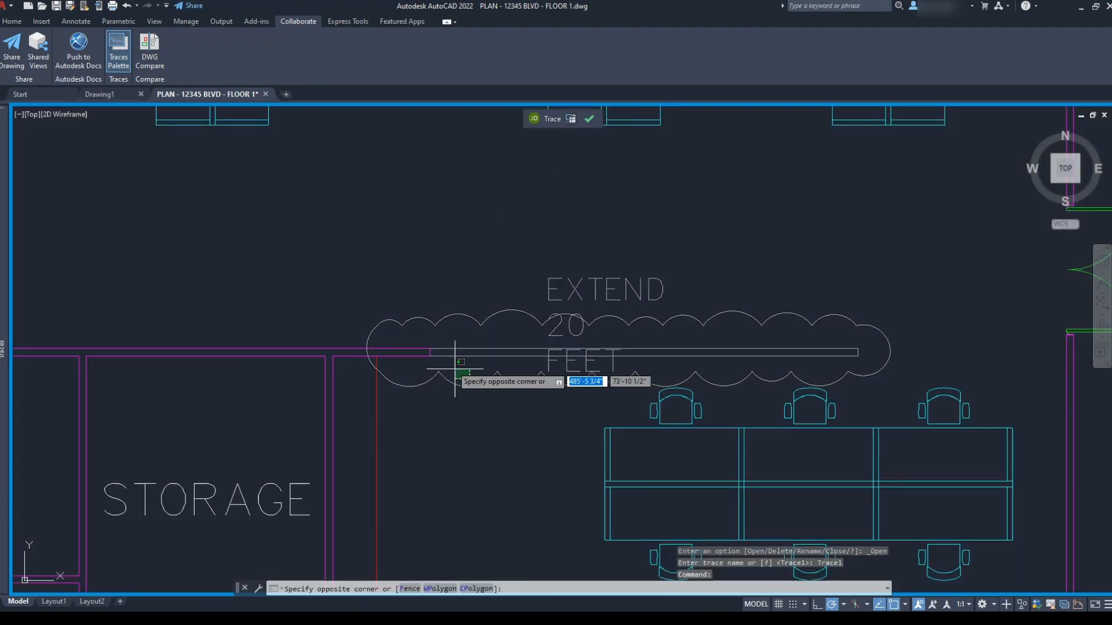
pyautogui.click(458, 361)
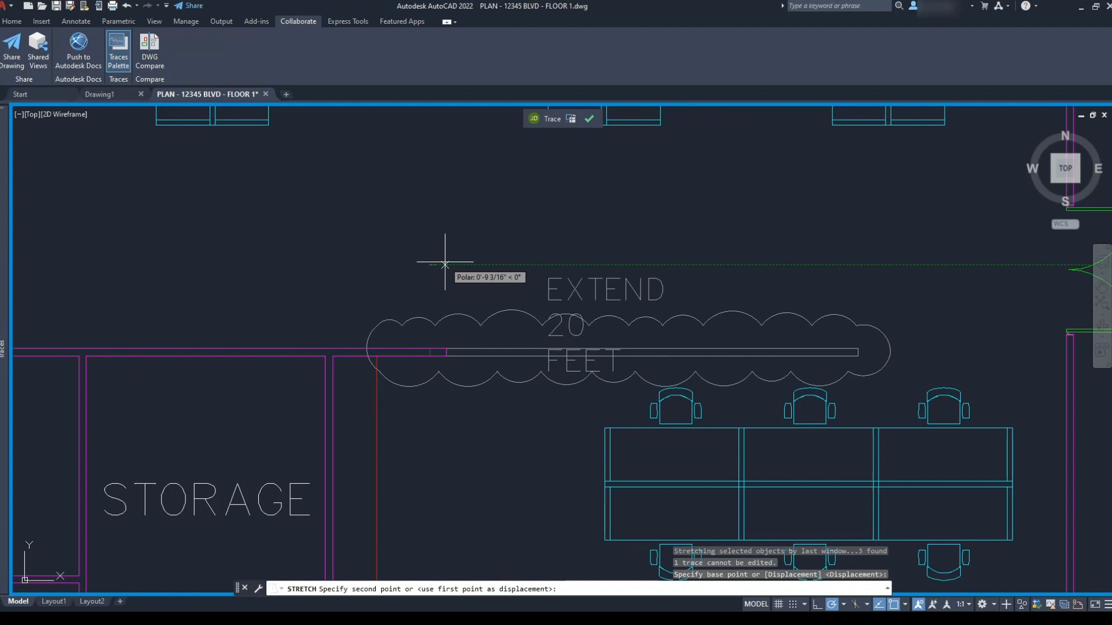